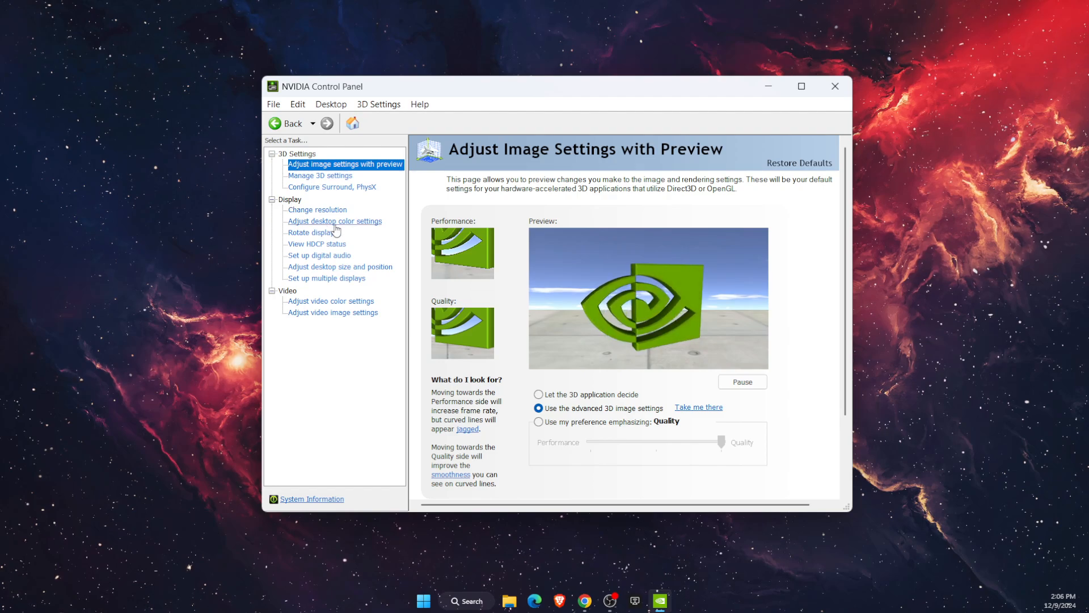
- Open the Adjust desktop color settings page and scroll down to the Digital vibrance slider
left_click(334, 220)
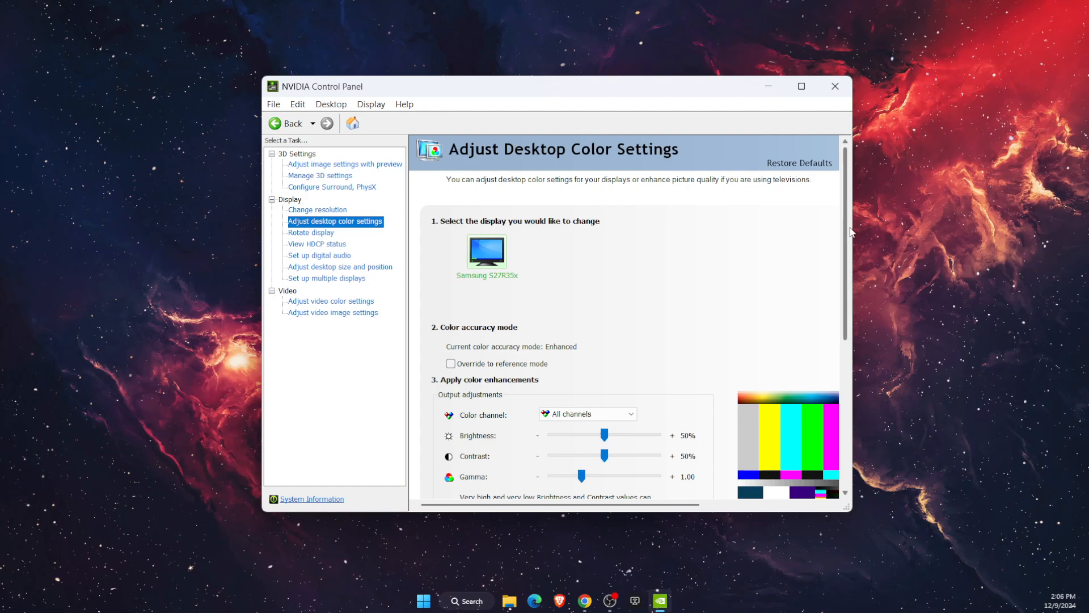
scroll("down", 3)
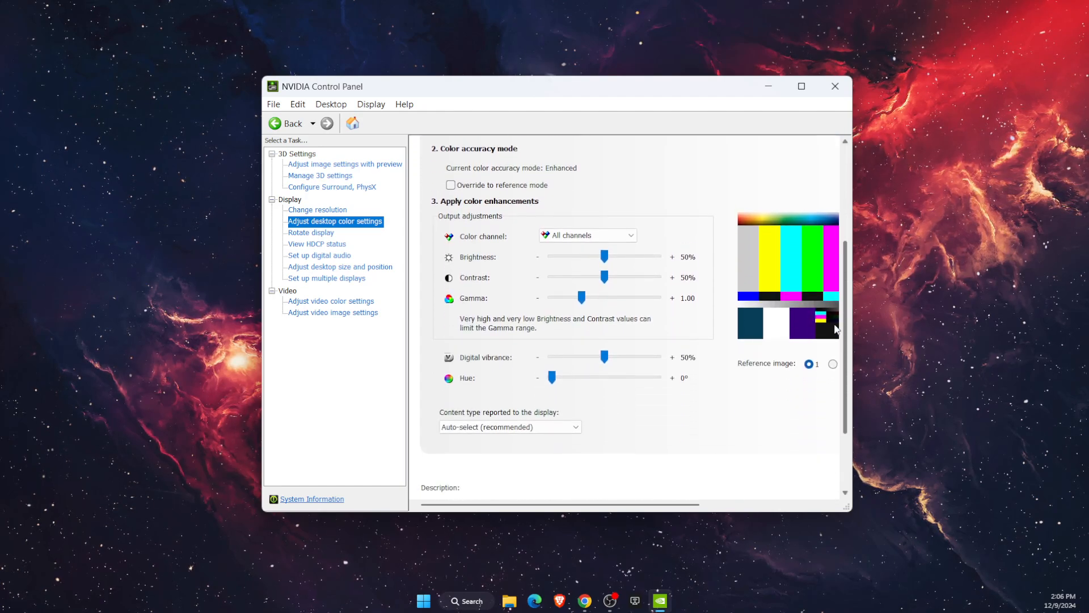
scroll("down", 3)
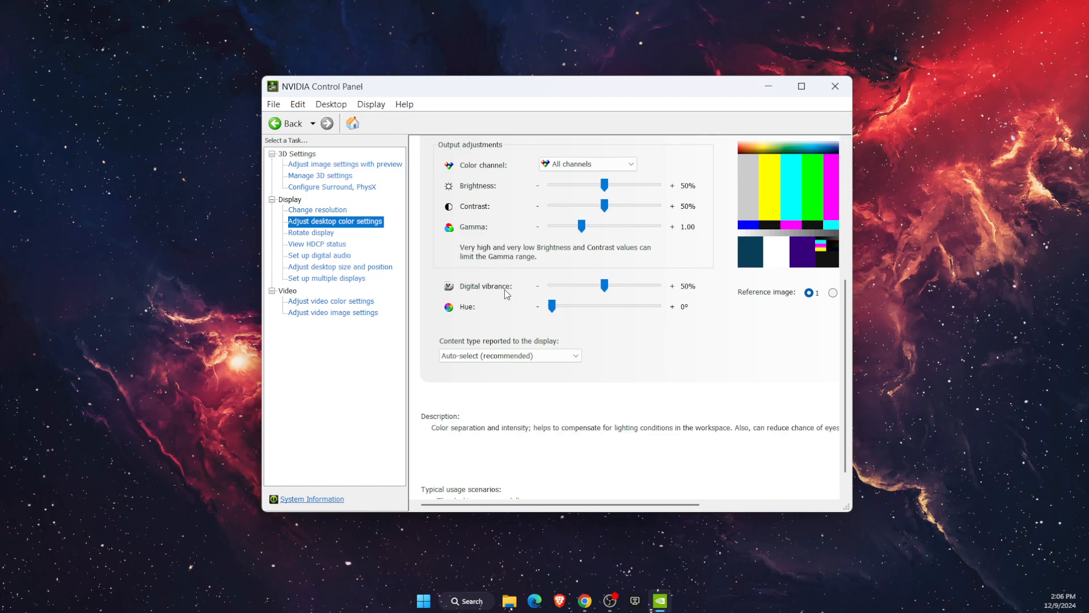
- Try digital vibrance at 70%, 46% and 57%, return it to 50%, then close the window
left_click_drag(603, 285, 625, 285)
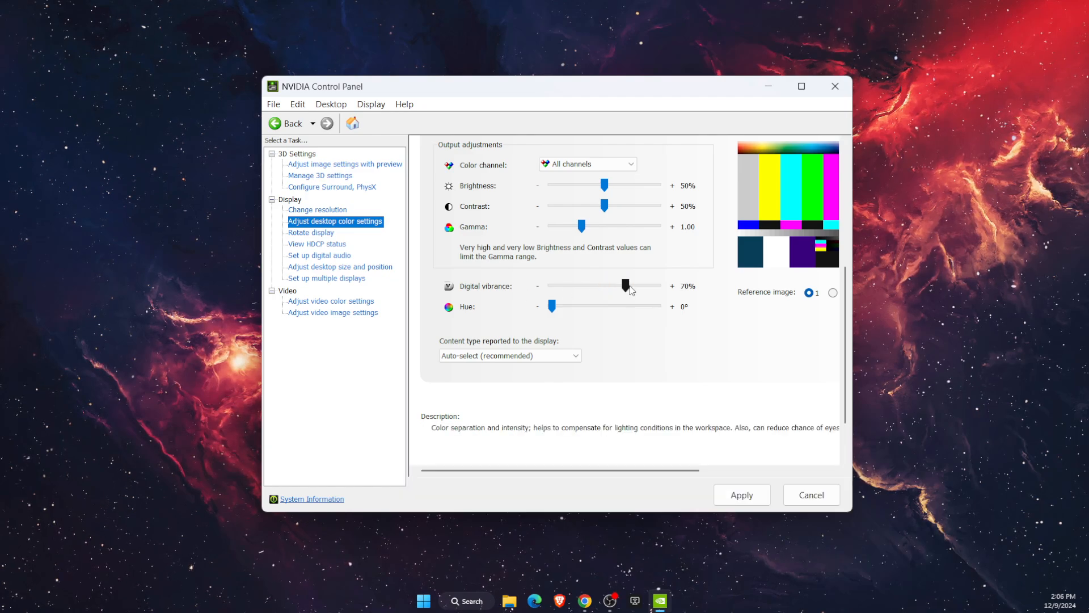
left_click_drag(627, 286, 601, 286)
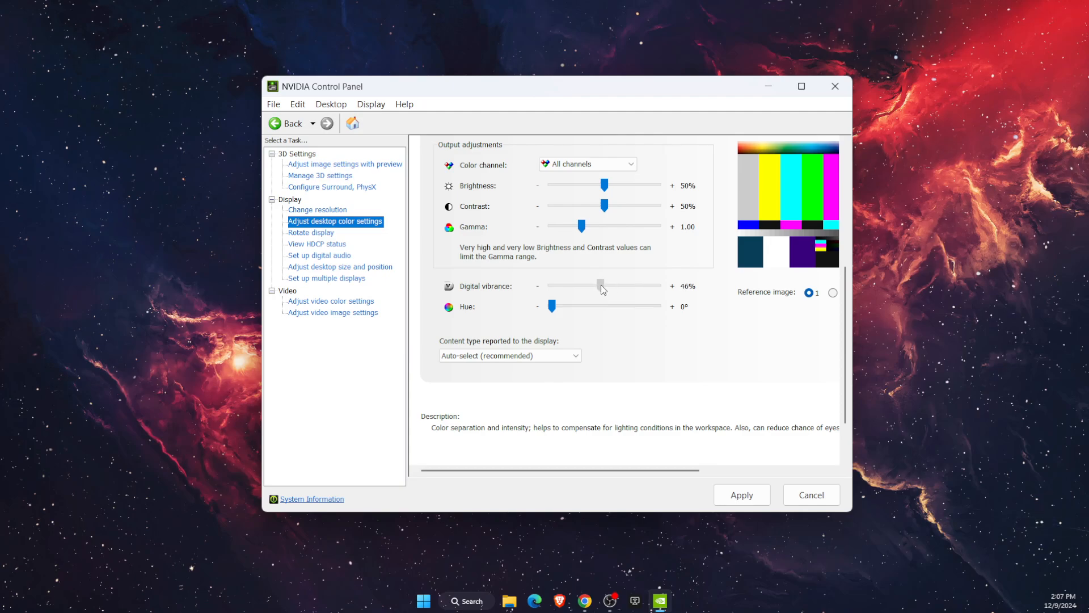
left_click_drag(600, 285, 611, 285)
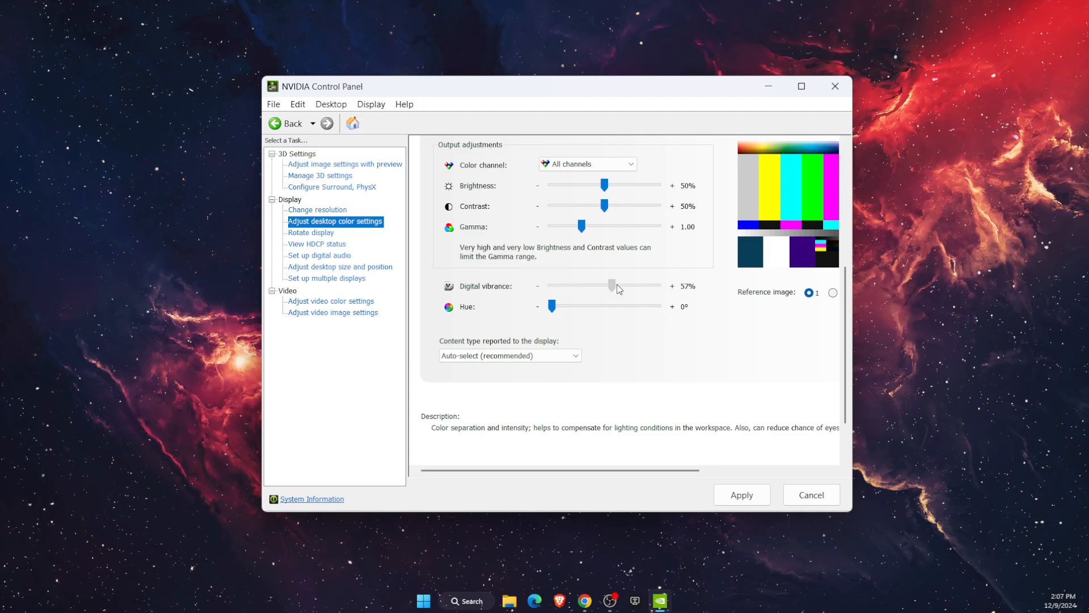
left_click_drag(610, 286, 630, 285)
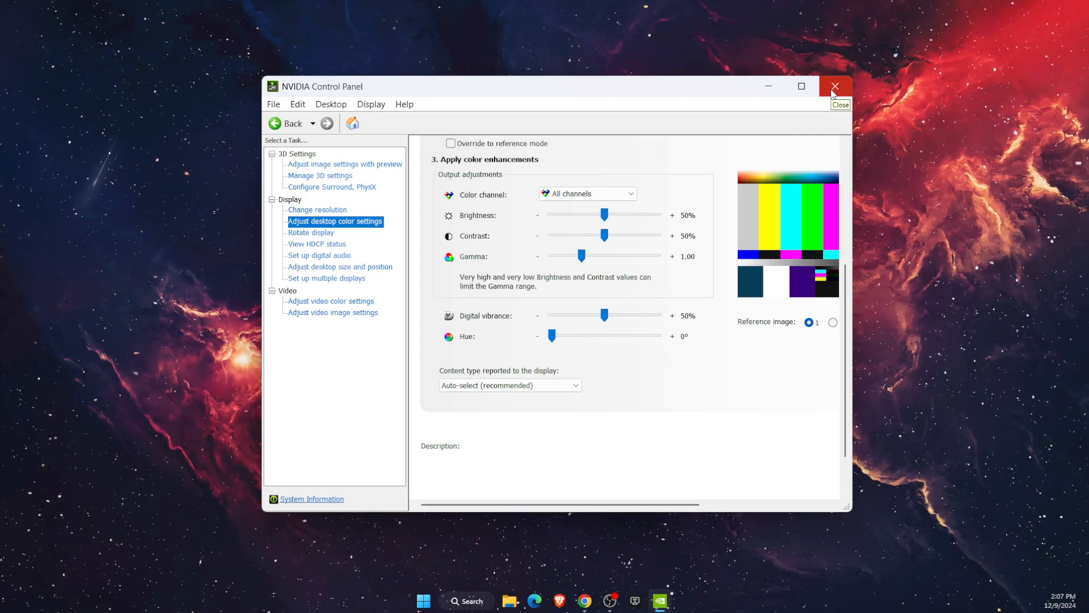
left_click(835, 86)
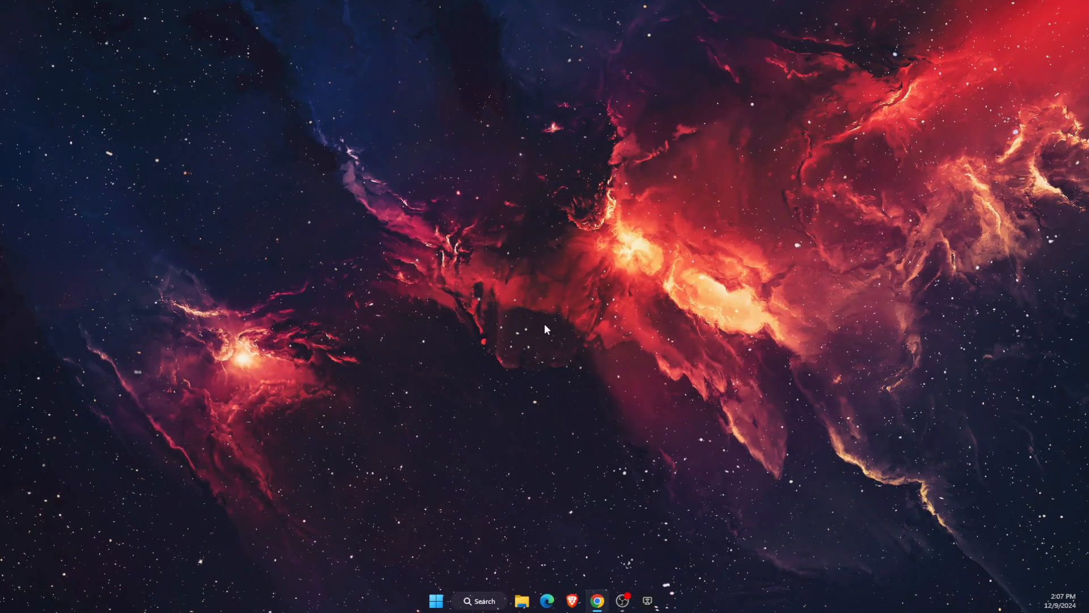